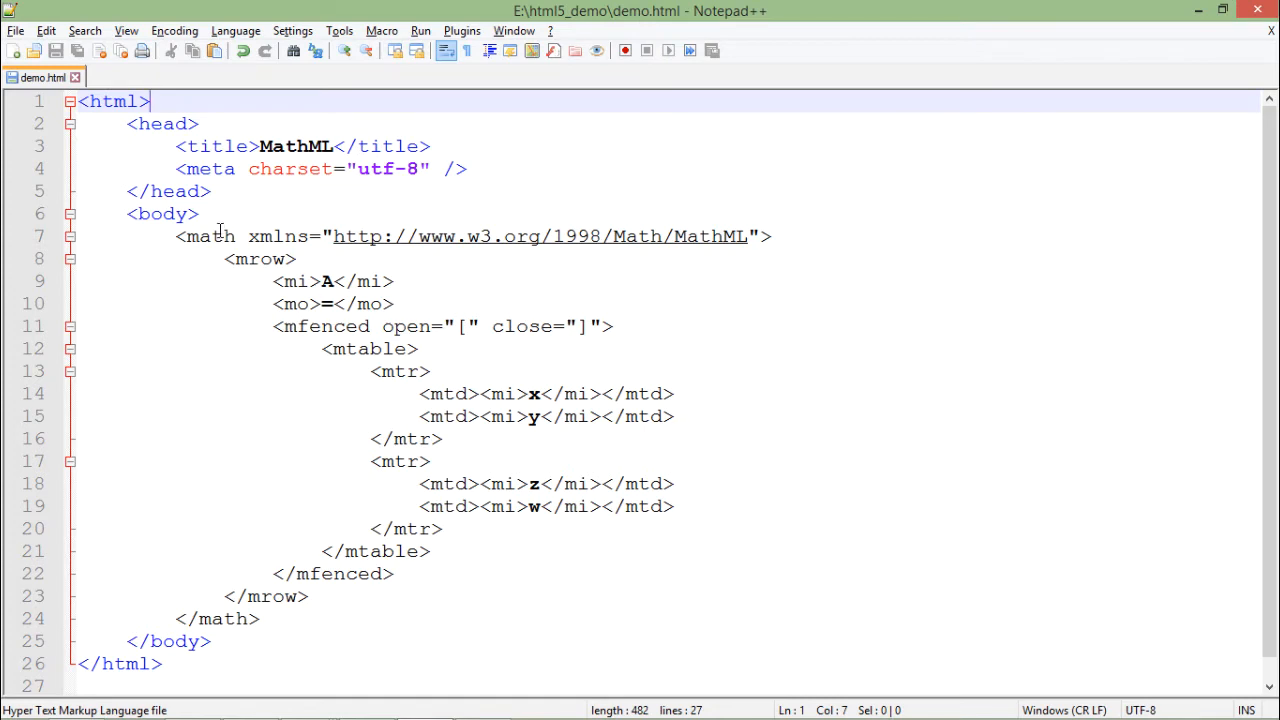
- Walk through the math, mrow, A identifier and equals-sign operator elements in the markup
click(215, 236)
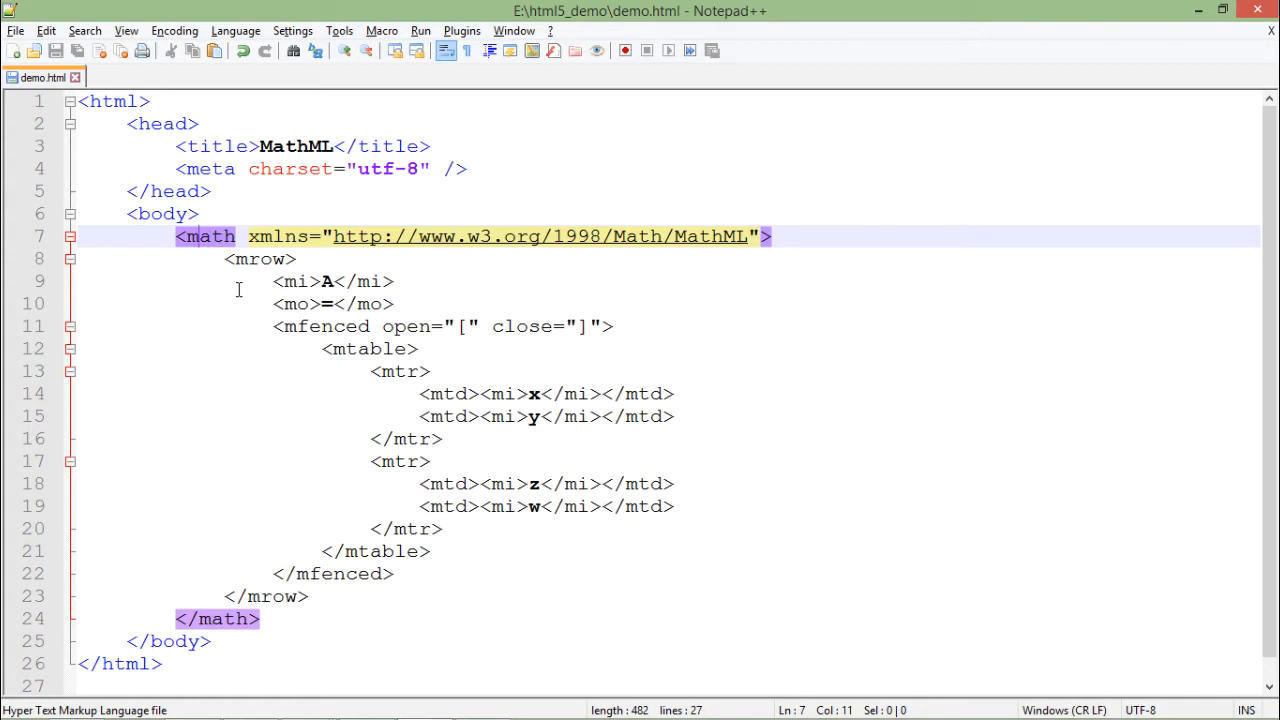
click(265, 259)
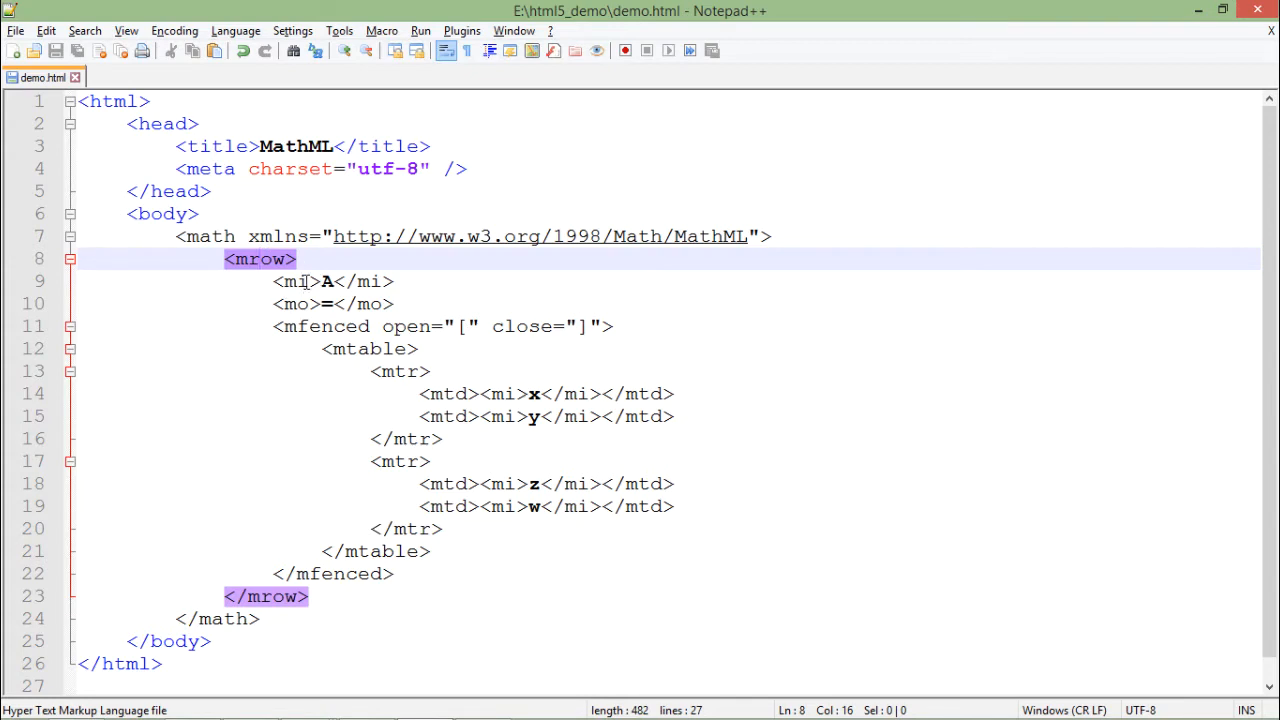
click(322, 281)
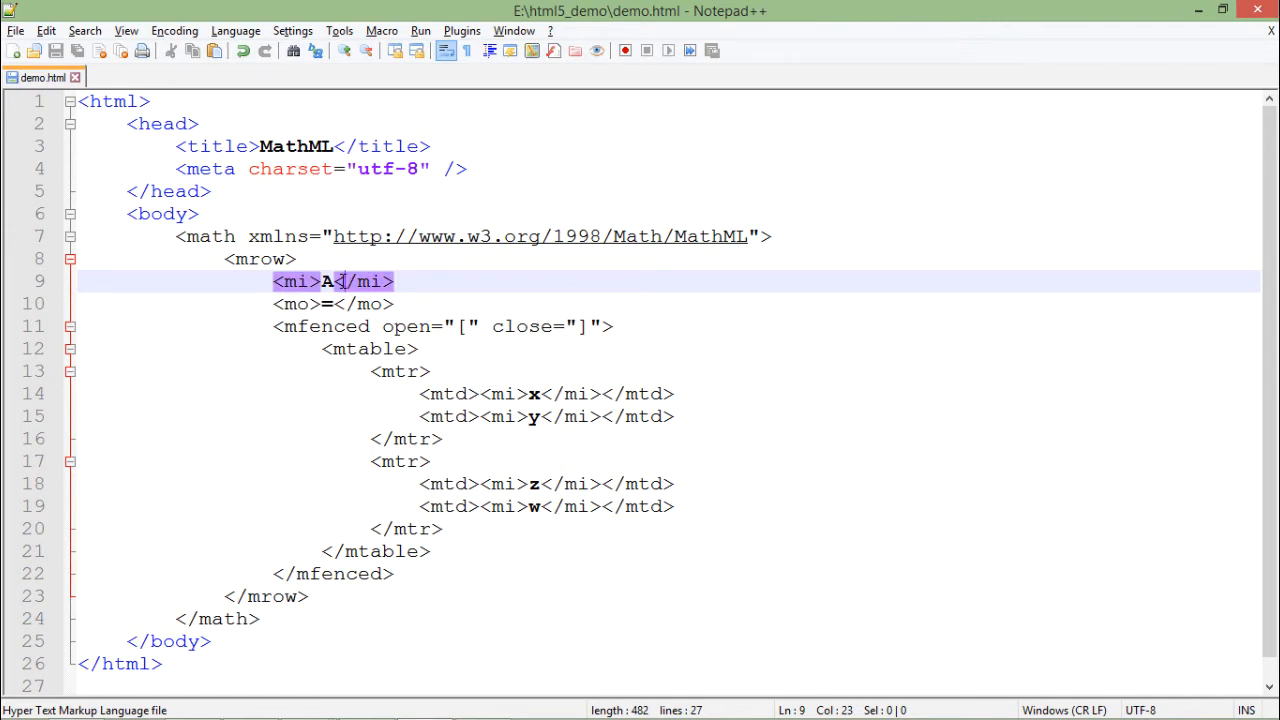
click(394, 281)
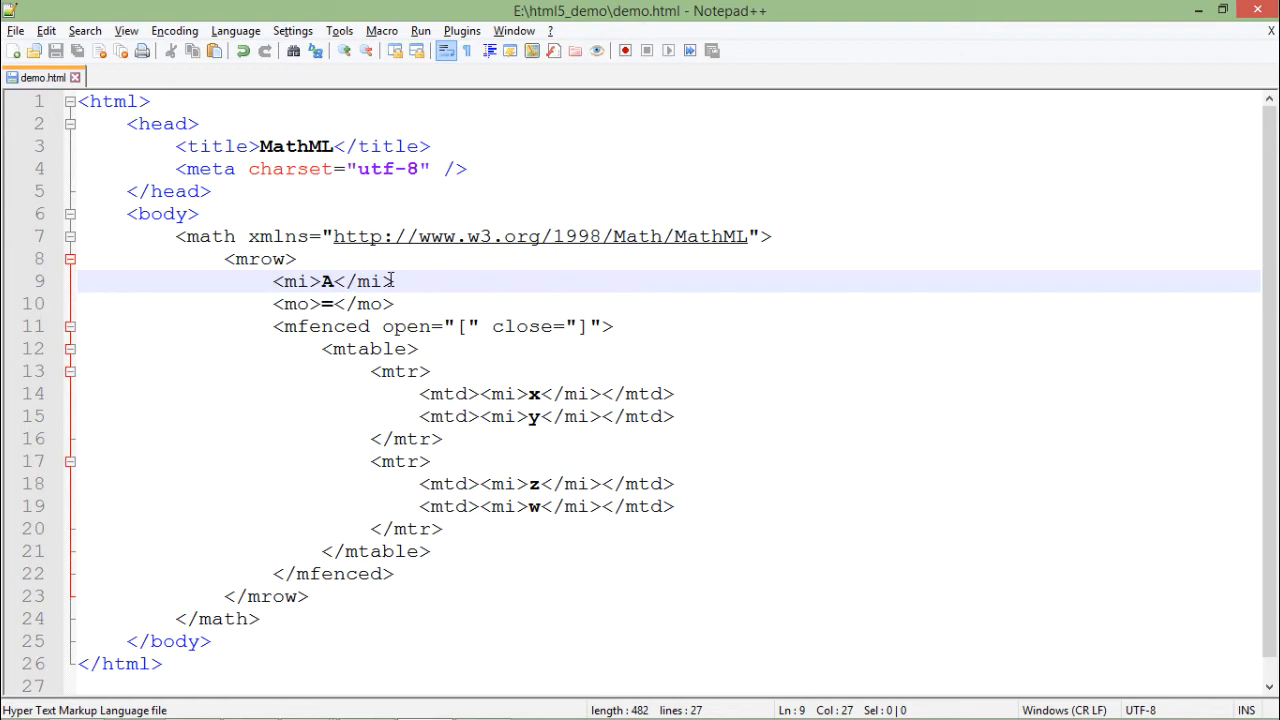
click(333, 304)
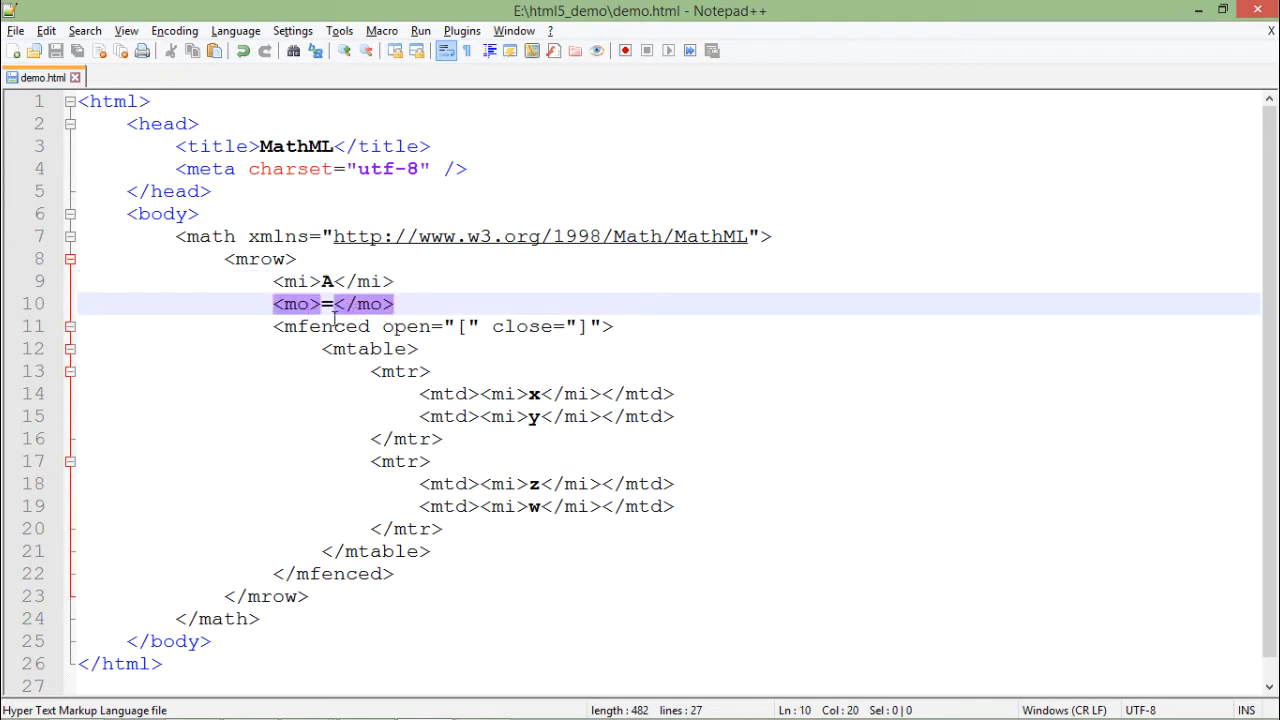
click(300, 304)
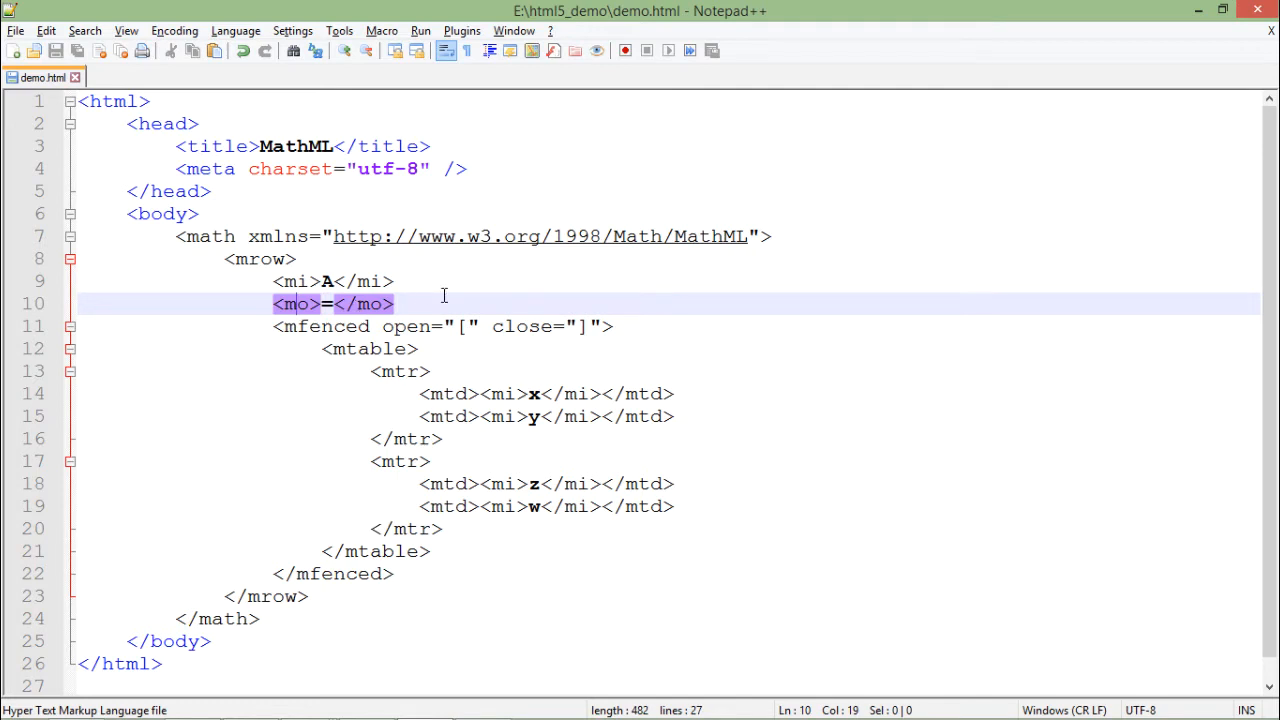
mouse_move(345, 338)
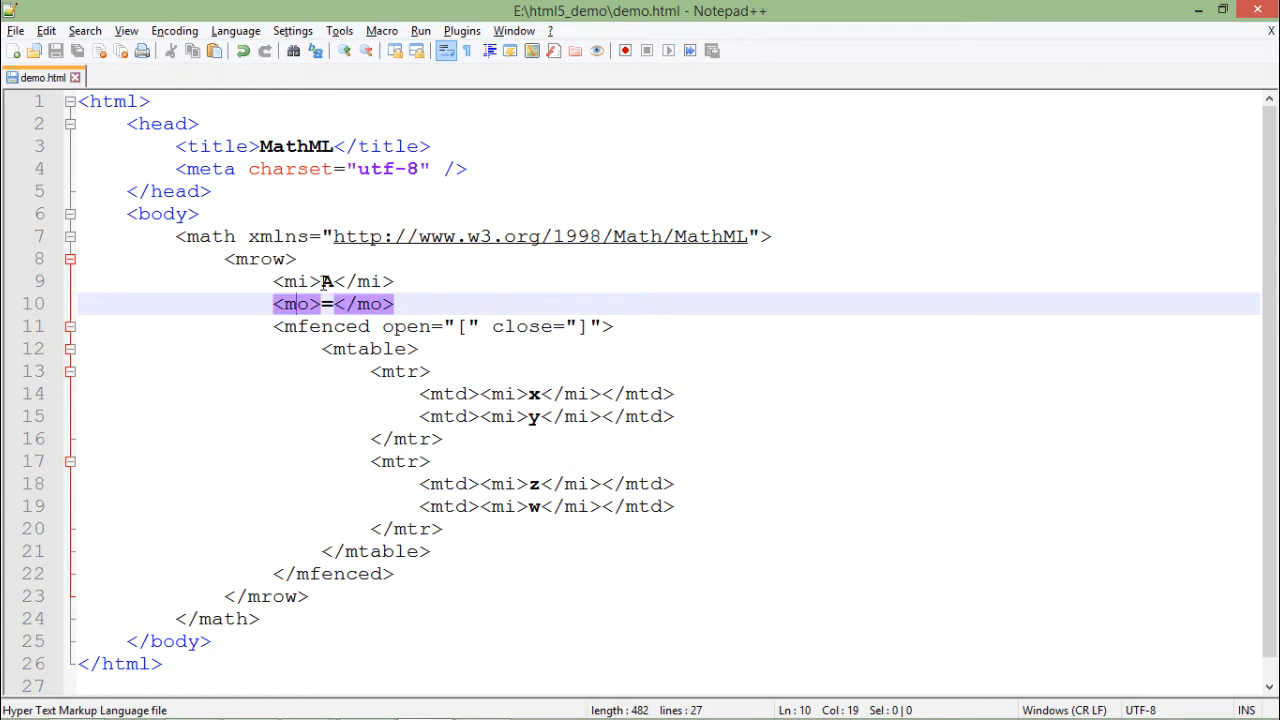
mouse_move(429, 292)
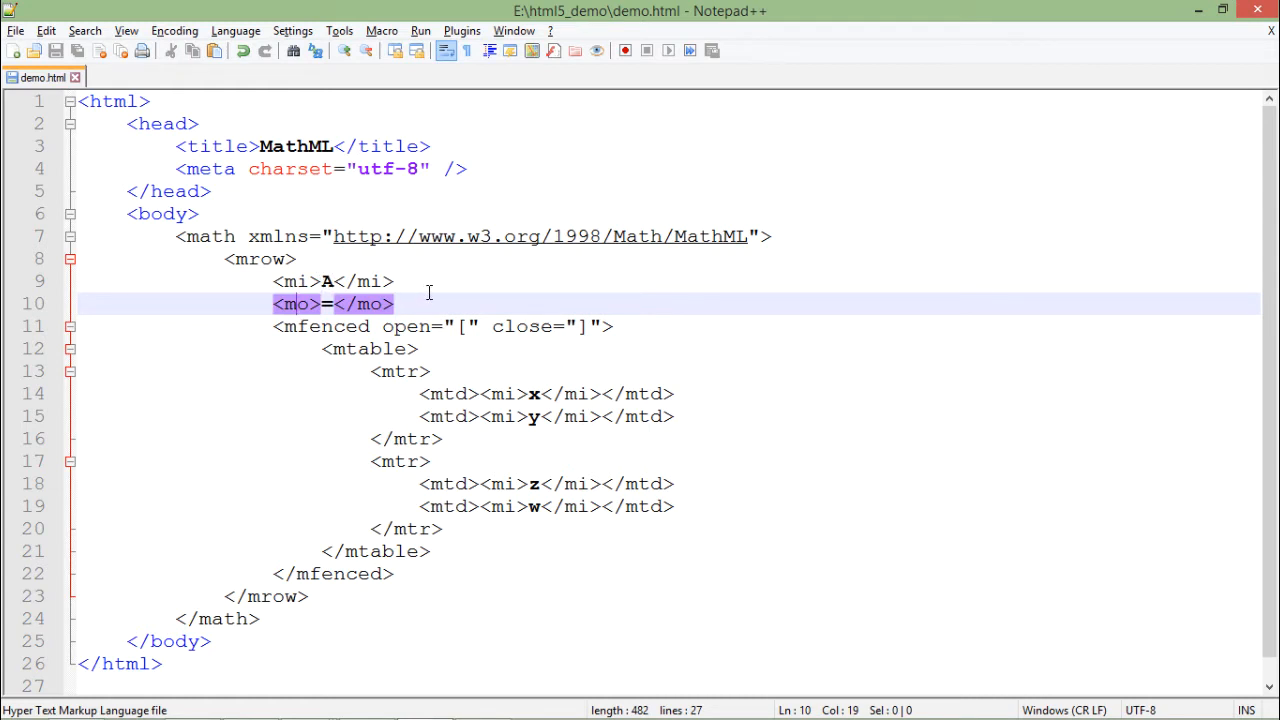
mouse_move(512, 326)
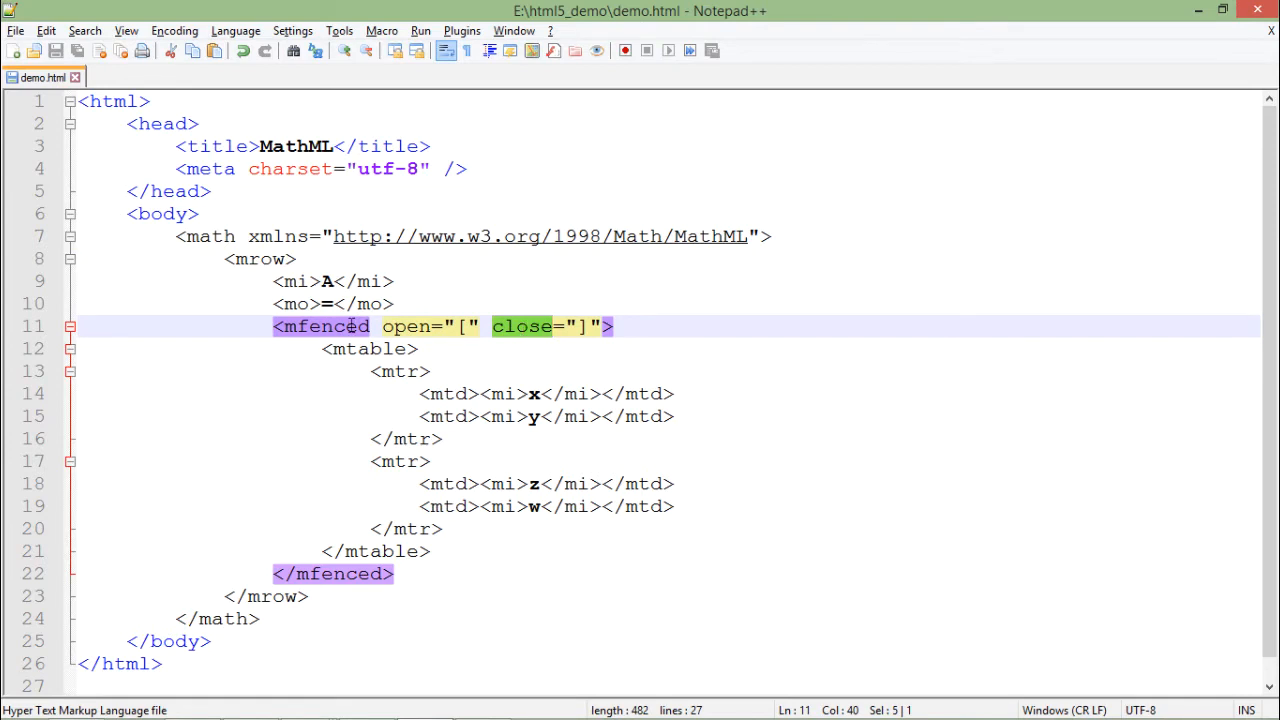
- Point out the bracket settings, the mtable element, and the matrix entries x, z and w
click(343, 326)
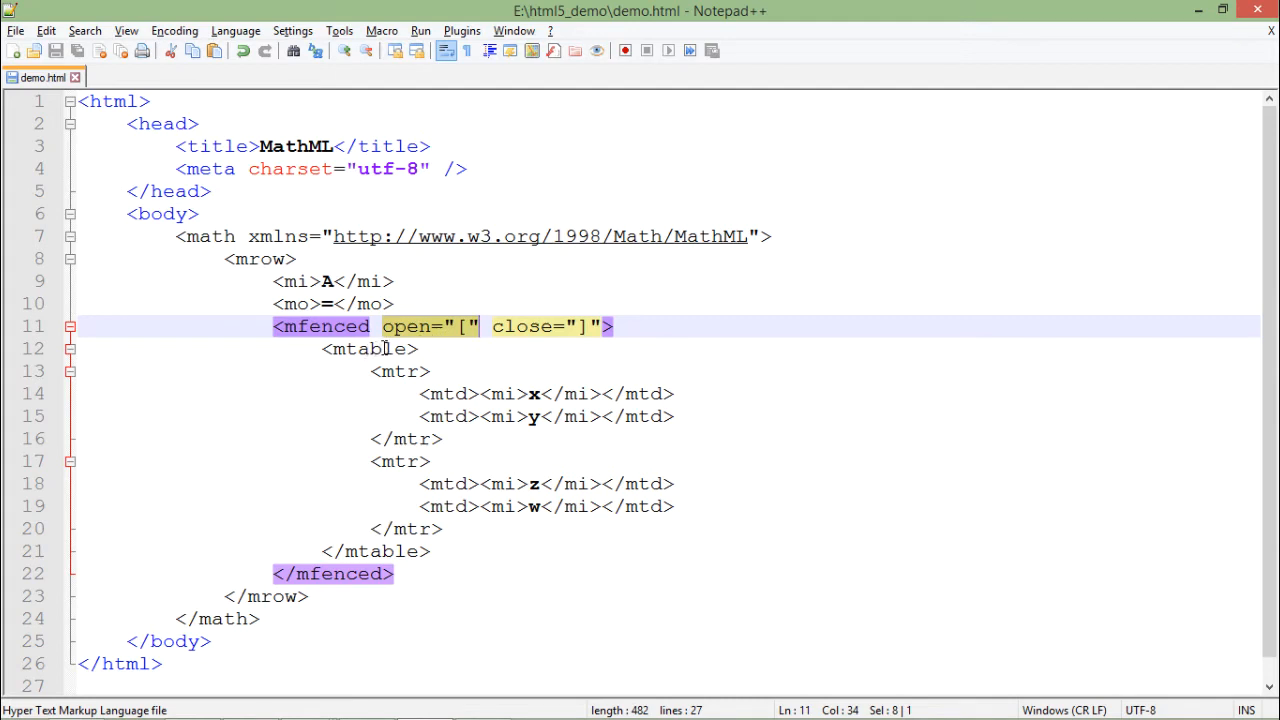
click(369, 348)
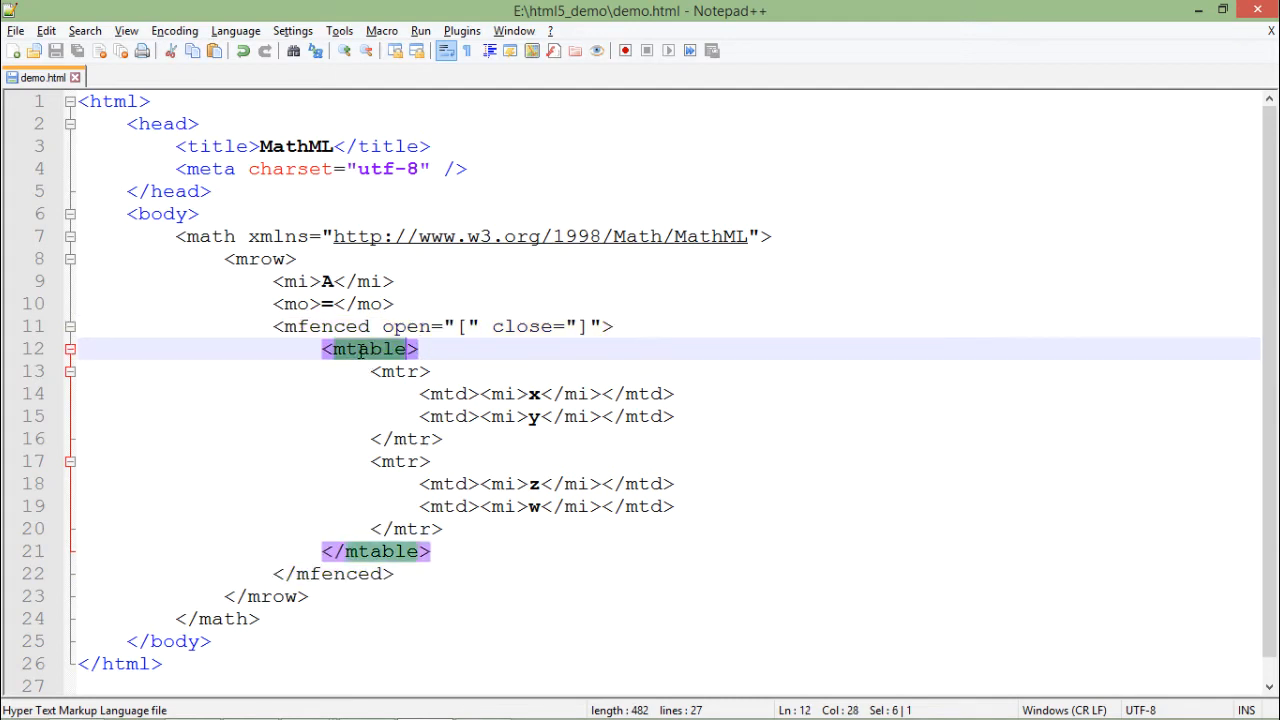
click(465, 326)
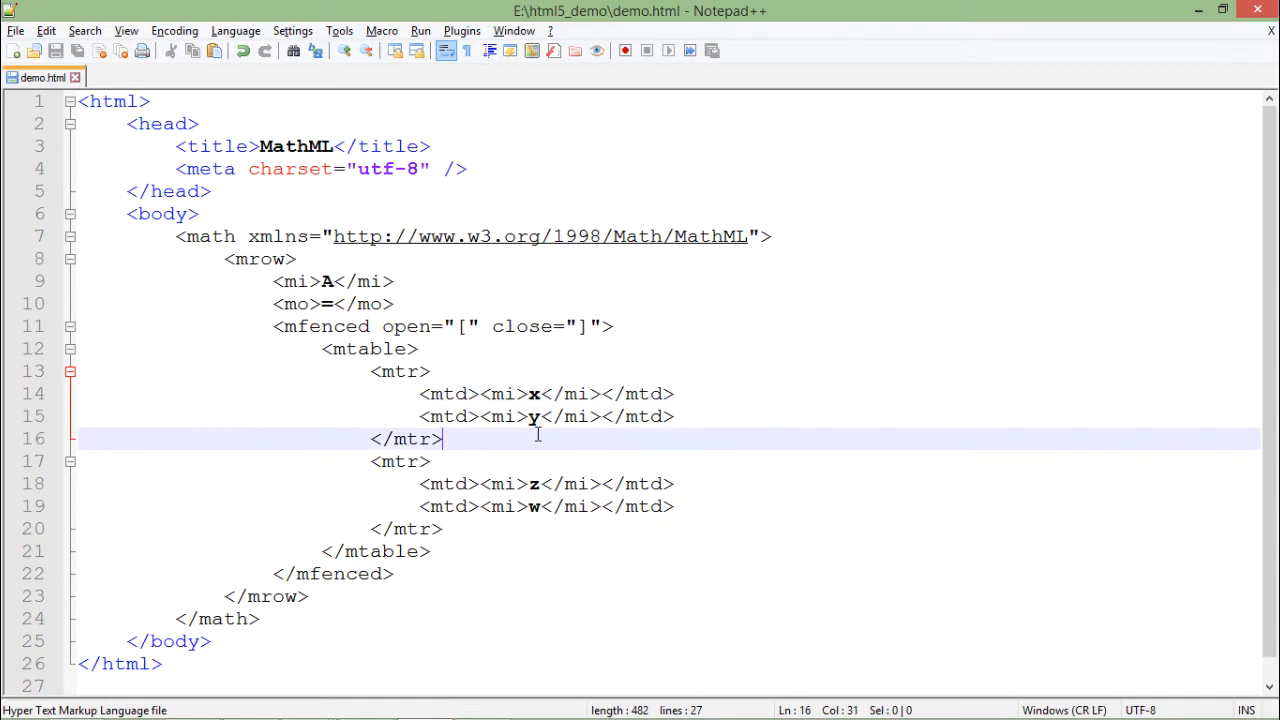
mouse_move(410, 393)
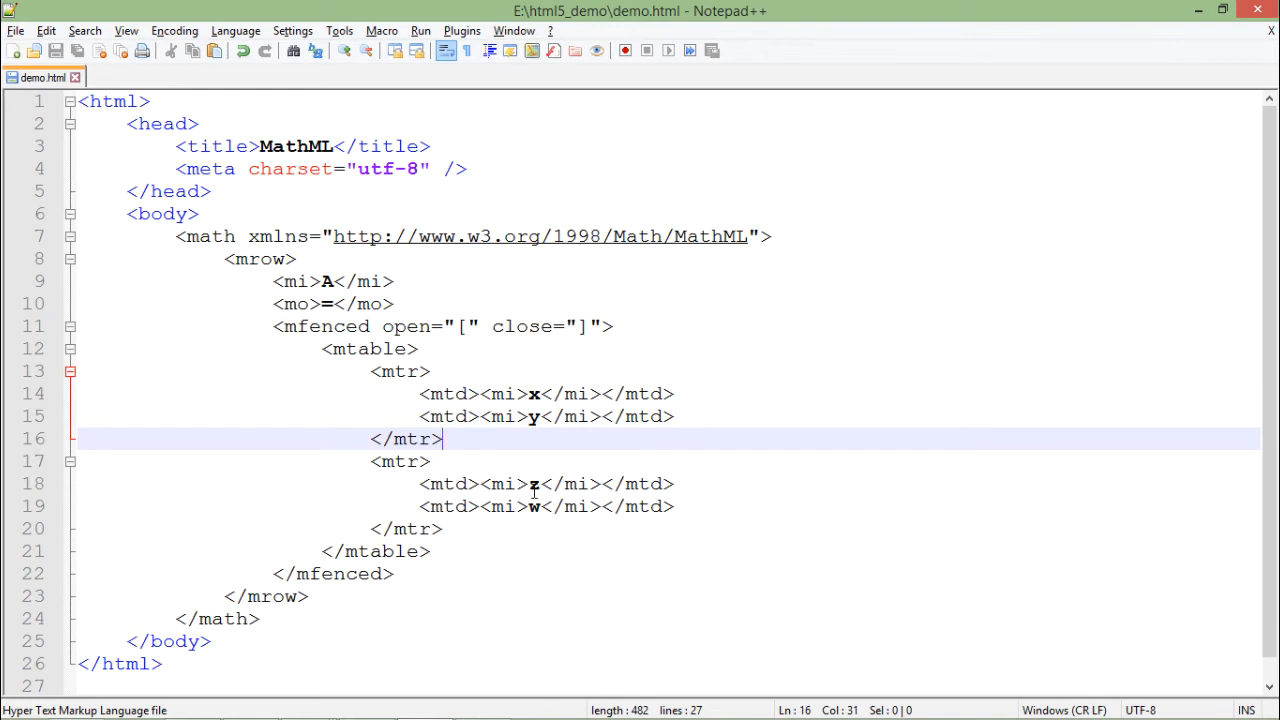
click(537, 484)
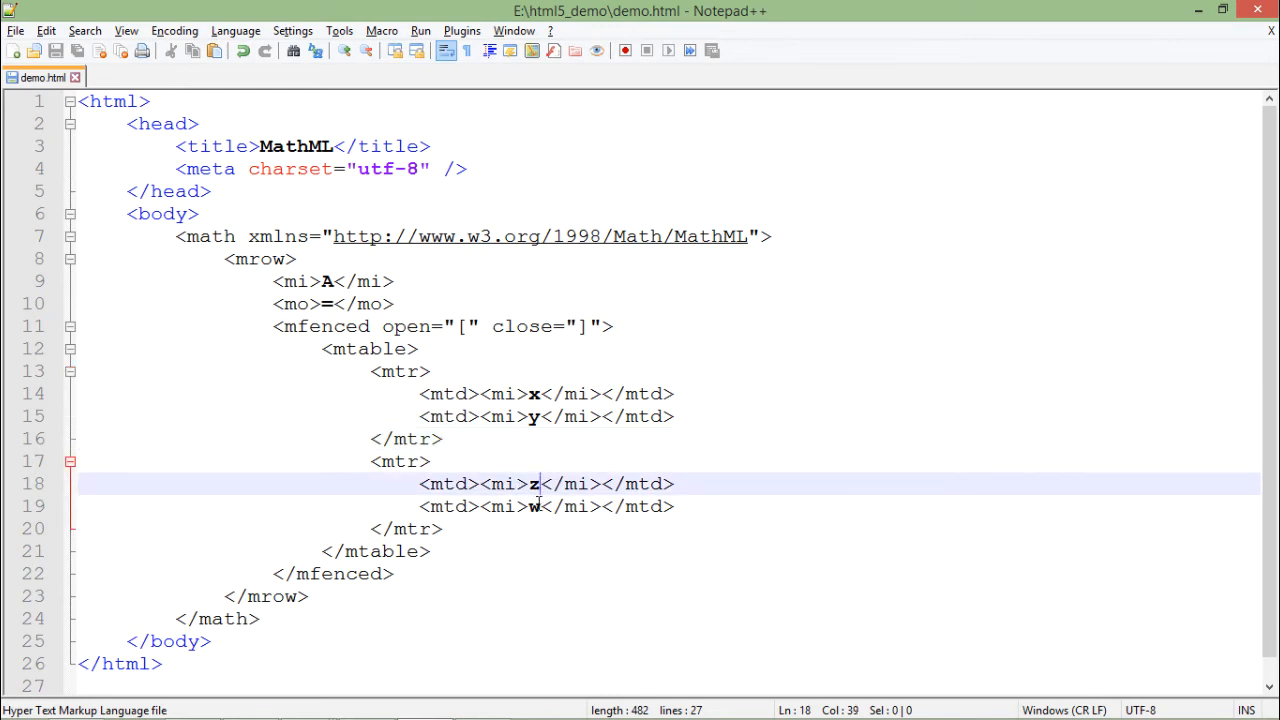
click(540, 506)
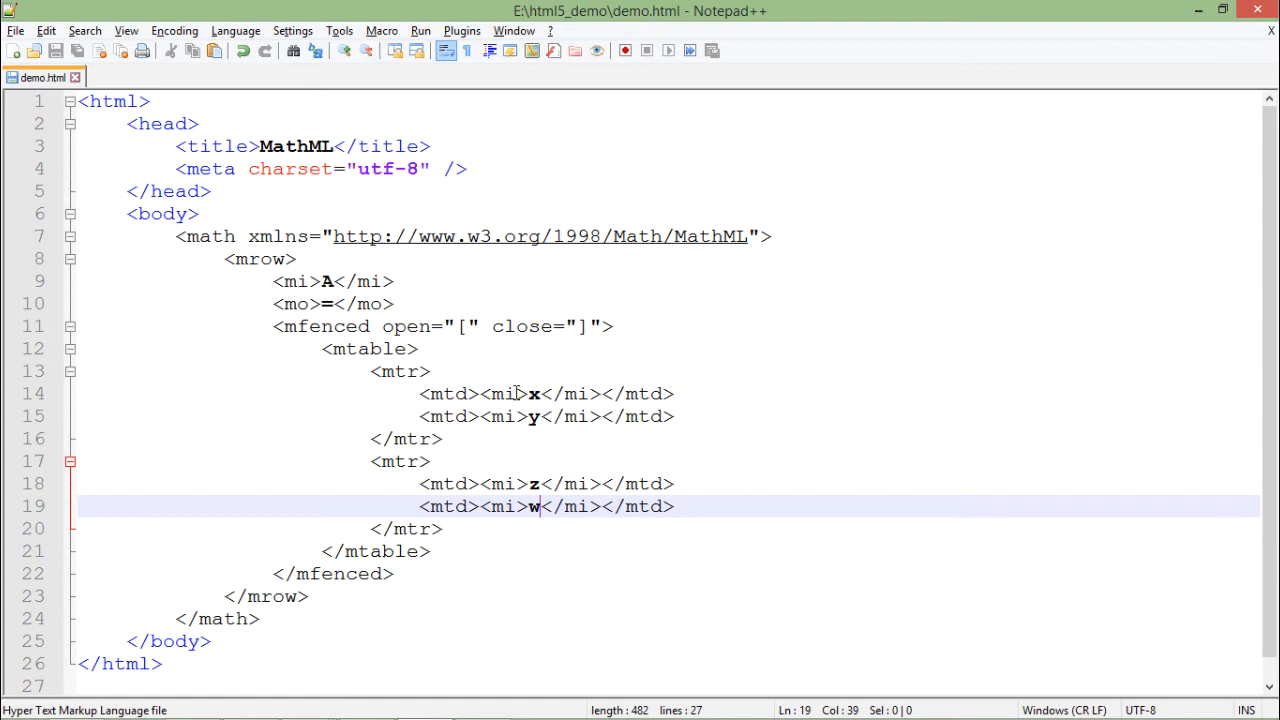
double_click(503, 393)
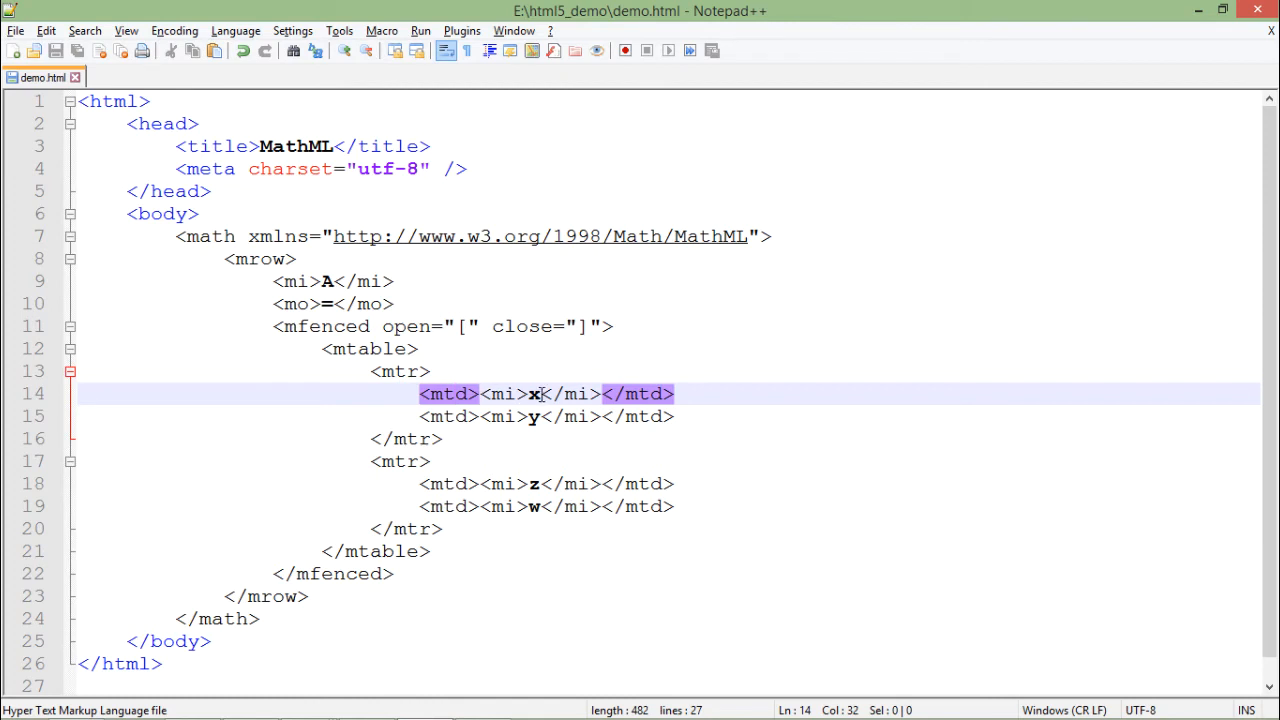
- Replace a second-row matrix entry with b
click(538, 484)
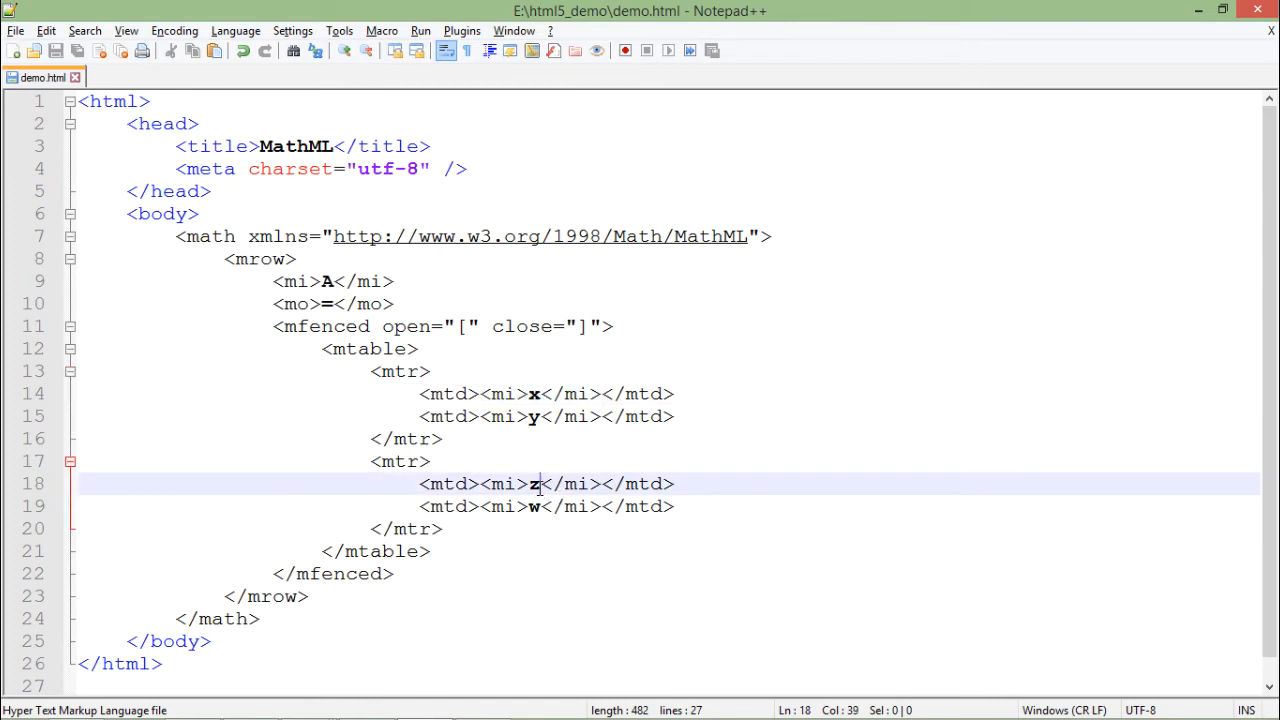
double_click(533, 484)
text(a)
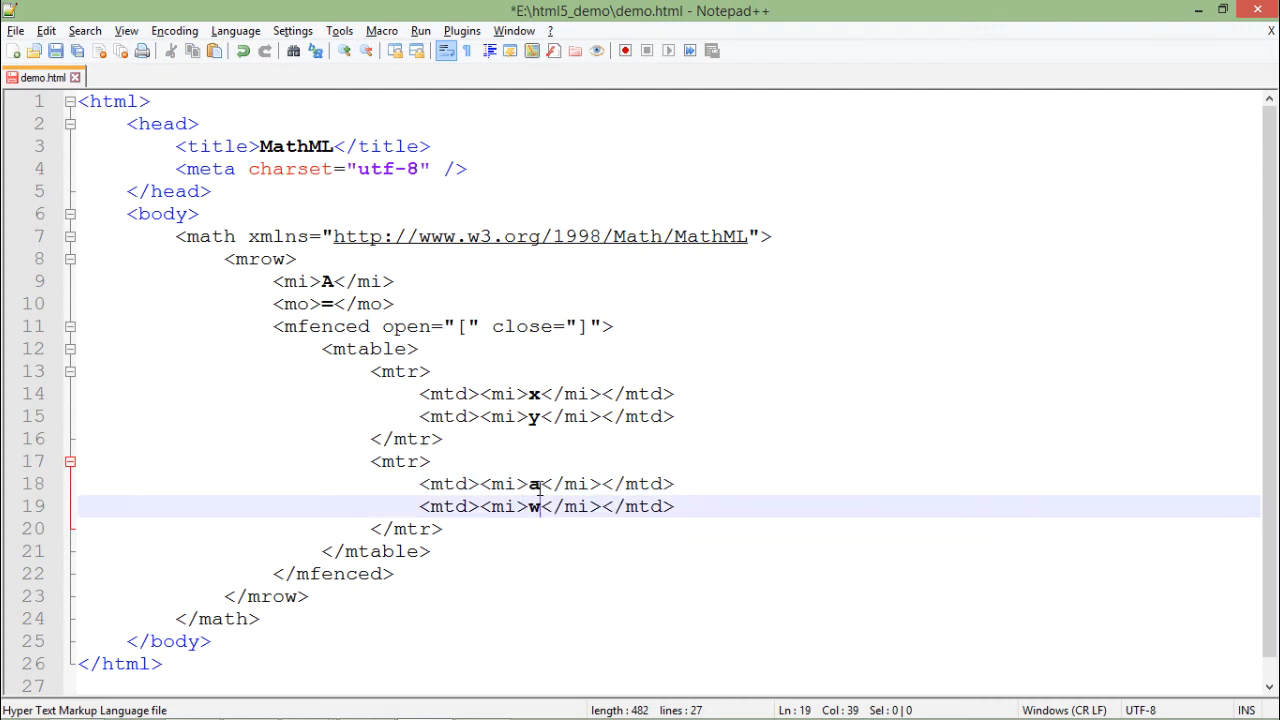
text(b)
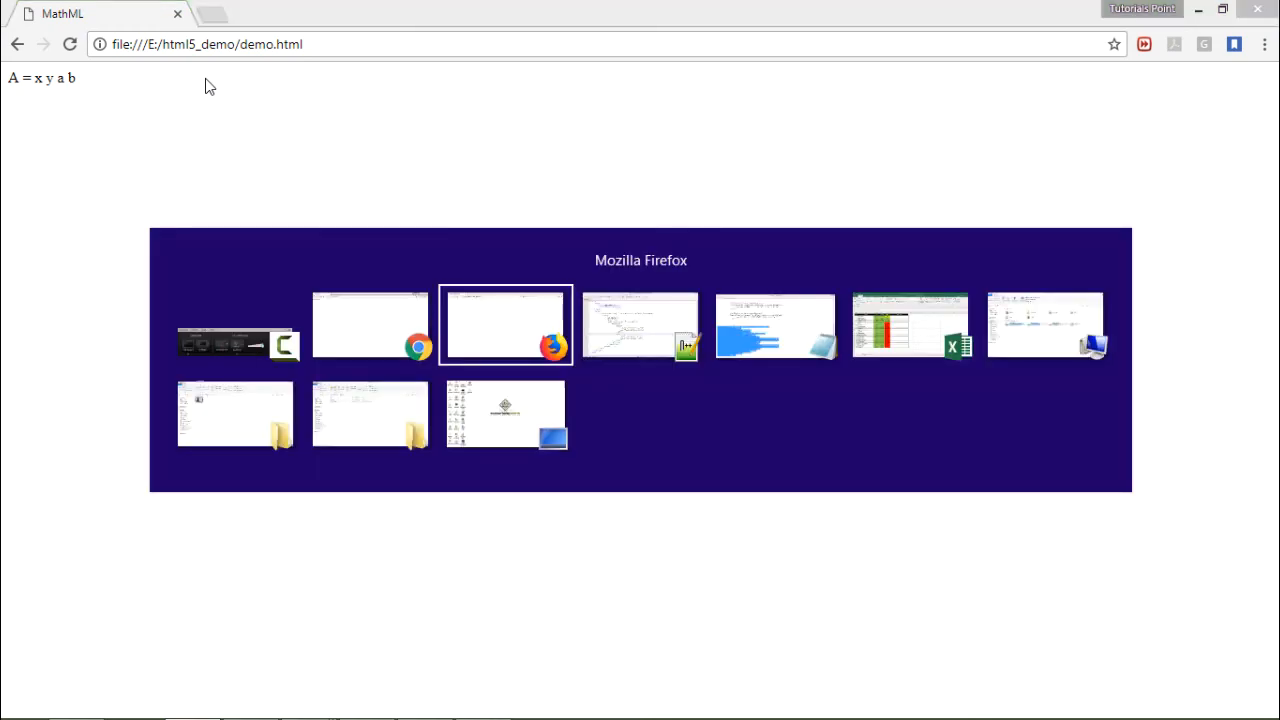
- Switch to the Firefox window showing demo.html
click(505, 324)
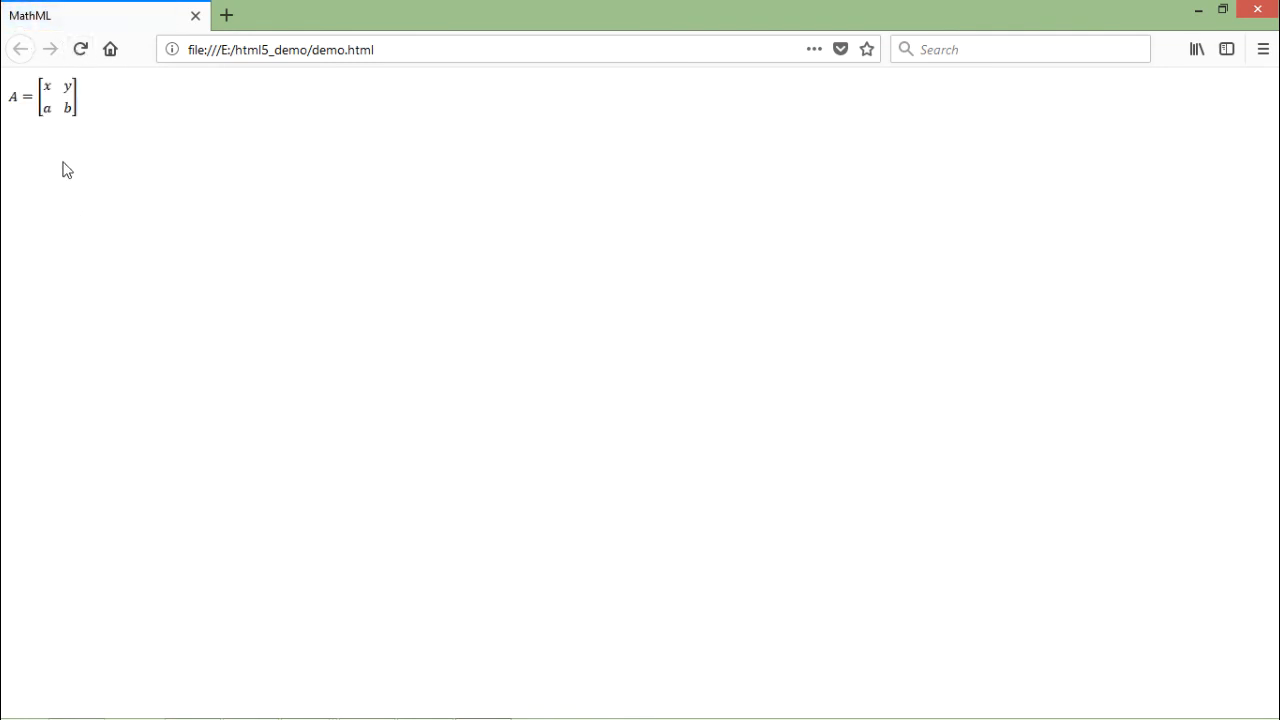
mouse_move(56, 126)
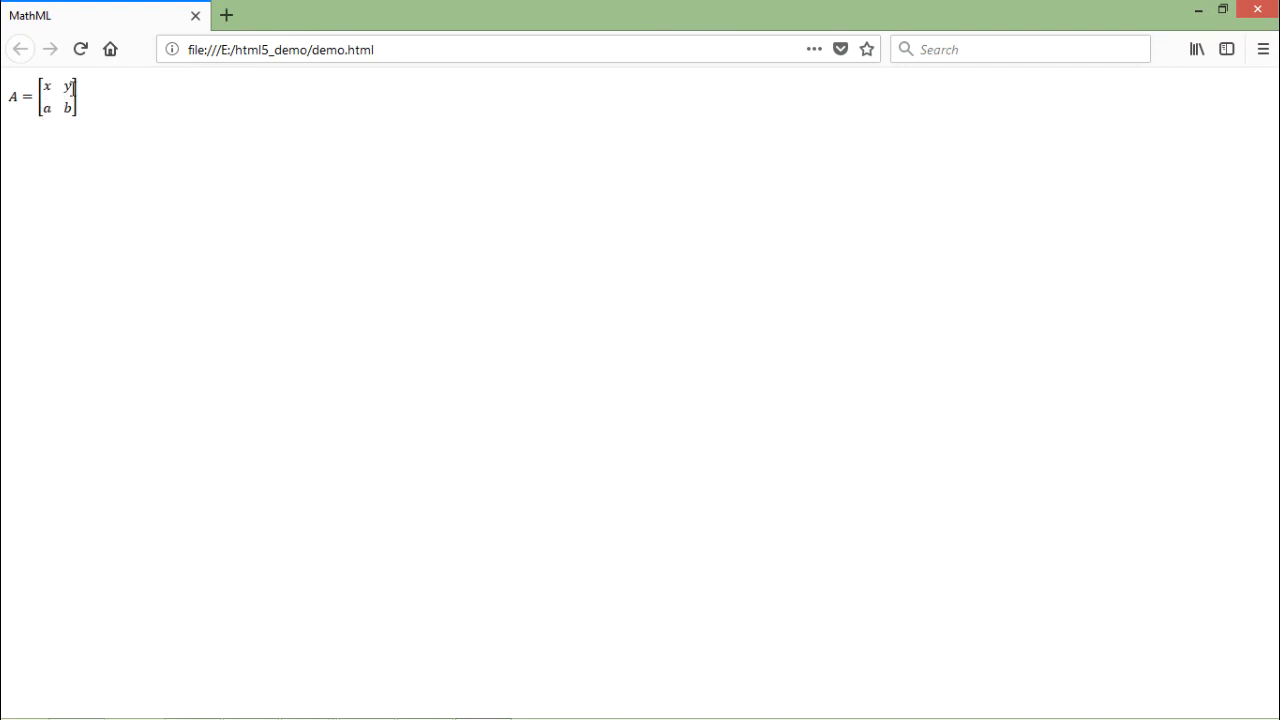
mouse_move(45, 105)
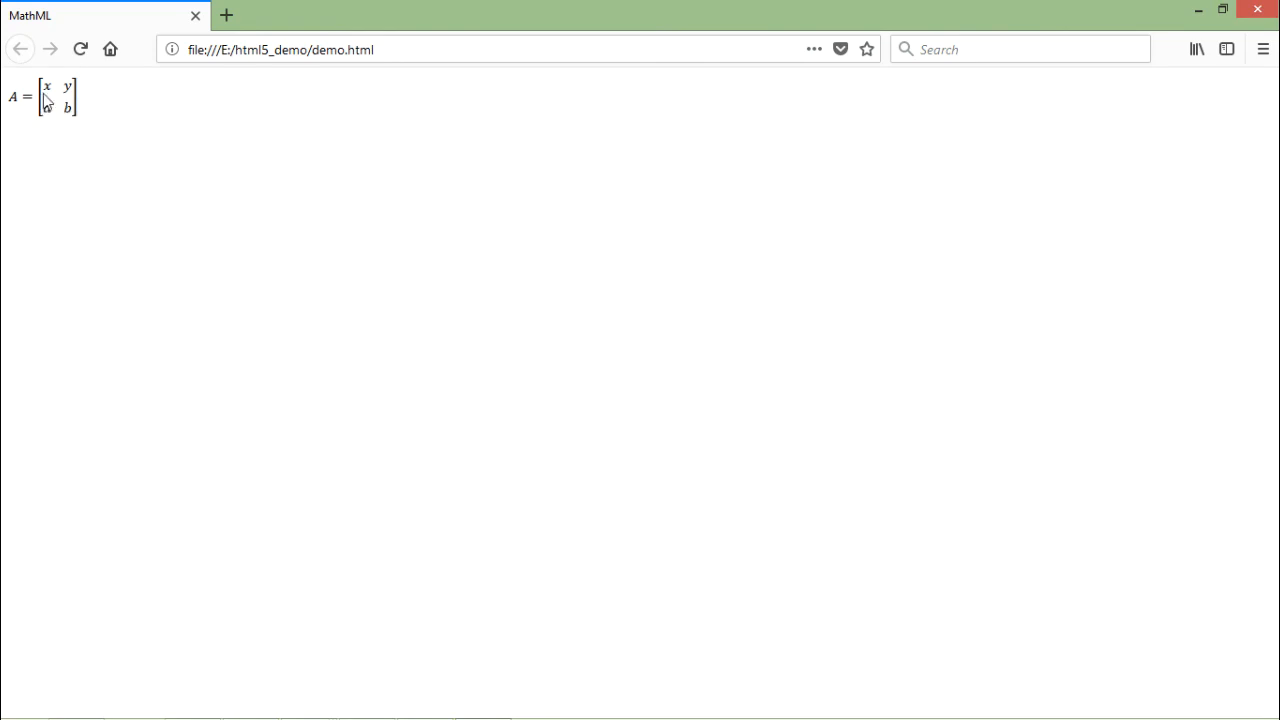
mouse_move(107, 114)
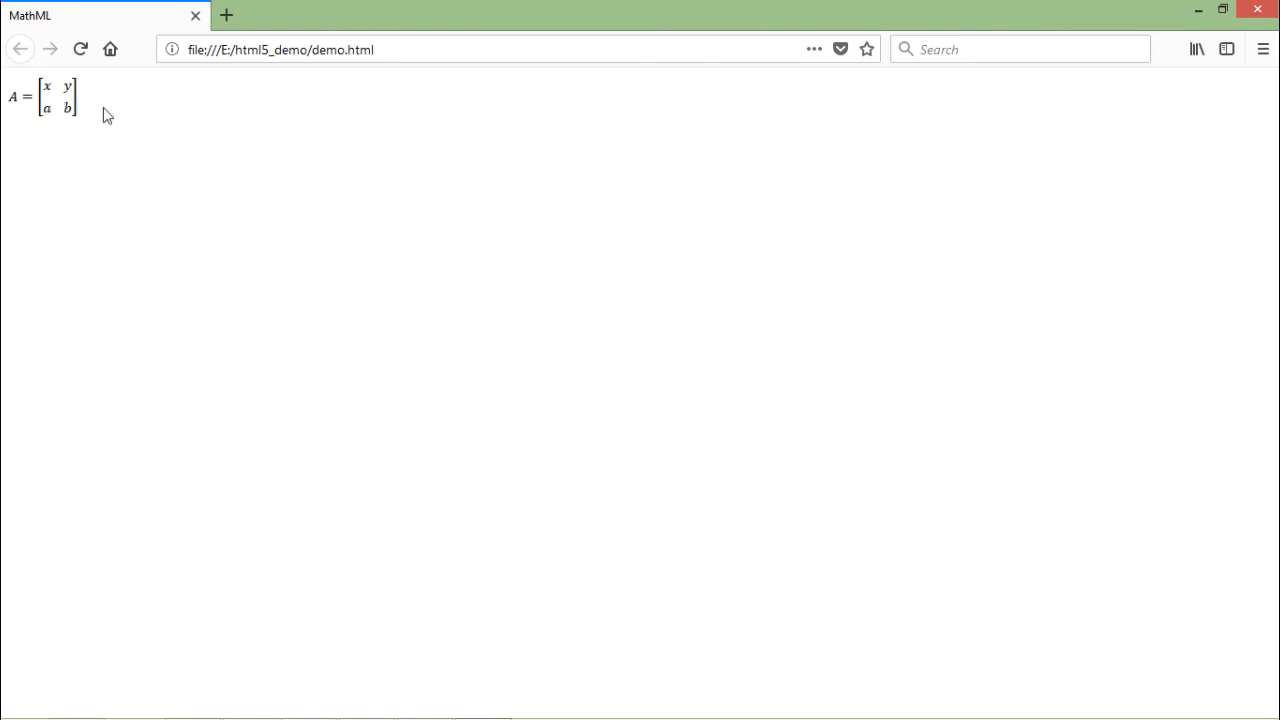